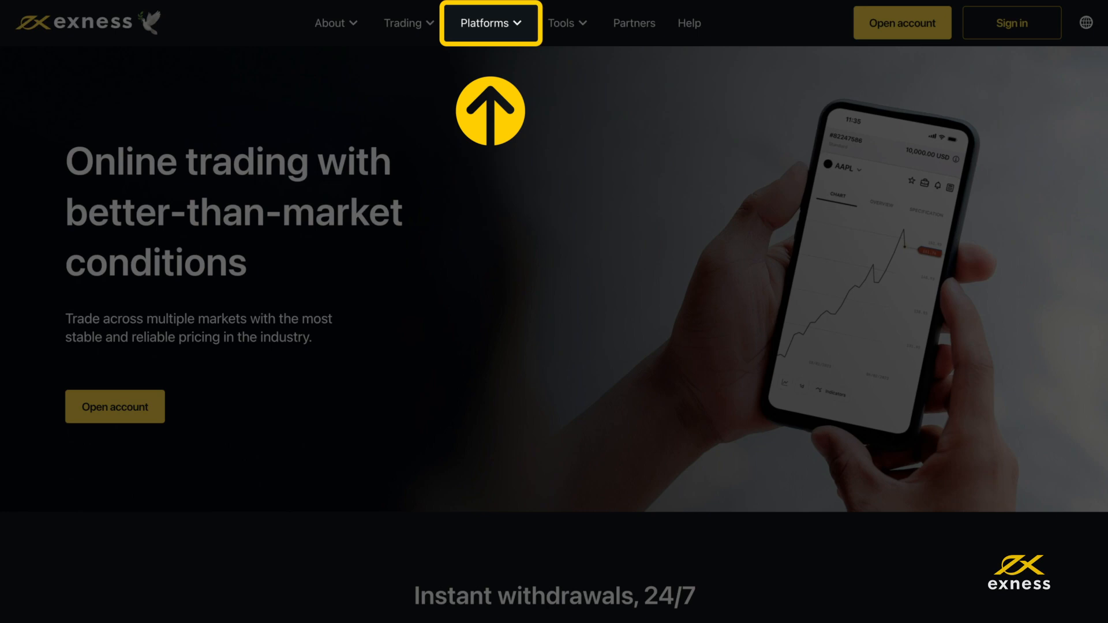
Step: Navigate to the MetaTrader 5 platform page via Platforms and start the MetaTrader 5 download
left_click(489, 23)
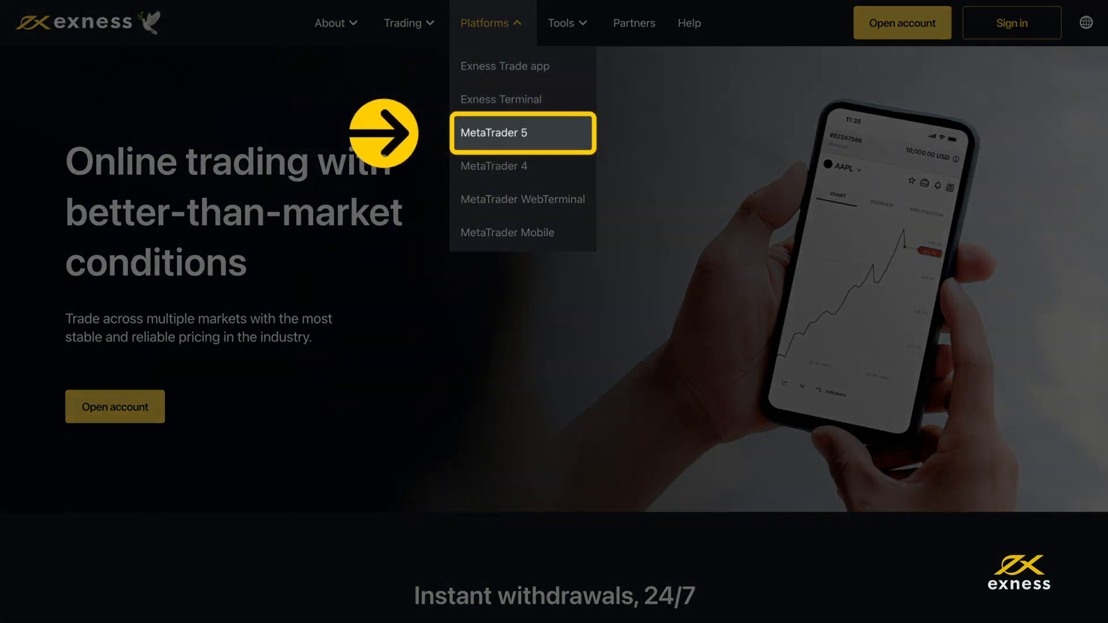
left_click(499, 132)
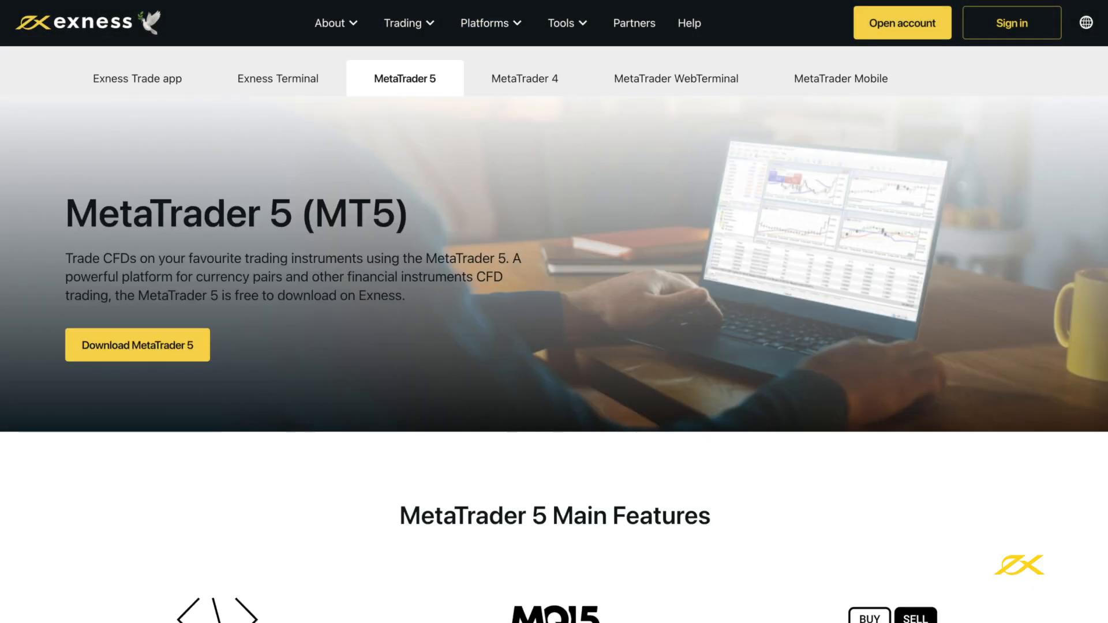
left_click(138, 344)
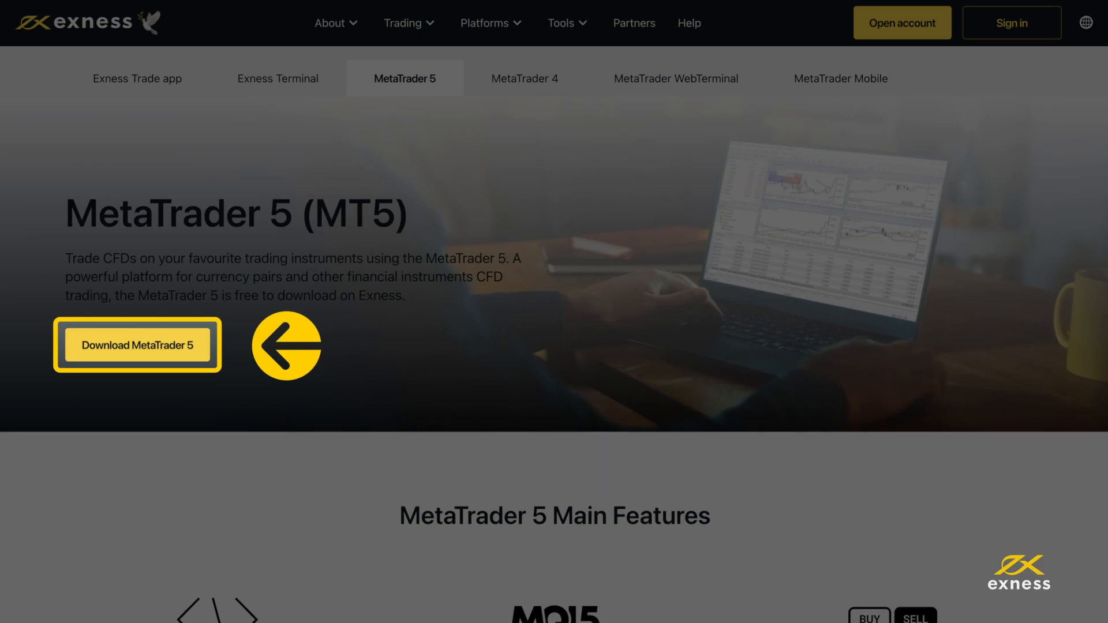
left_click(138, 345)
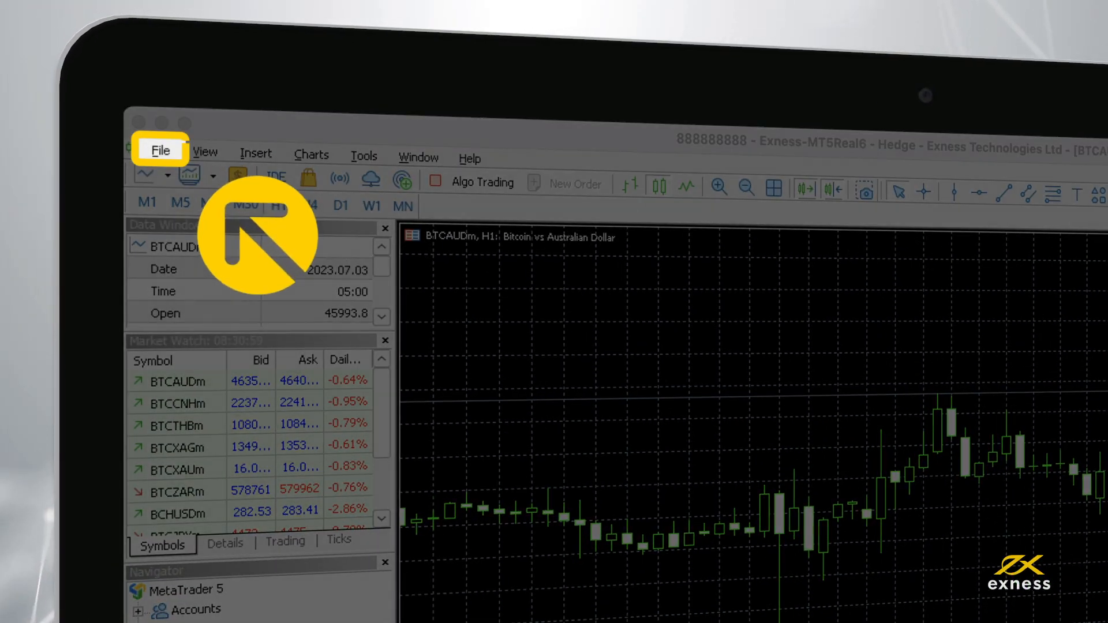
Step: Launch the Open an Account wizard from the File menu, listing broker companies
left_click(159, 152)
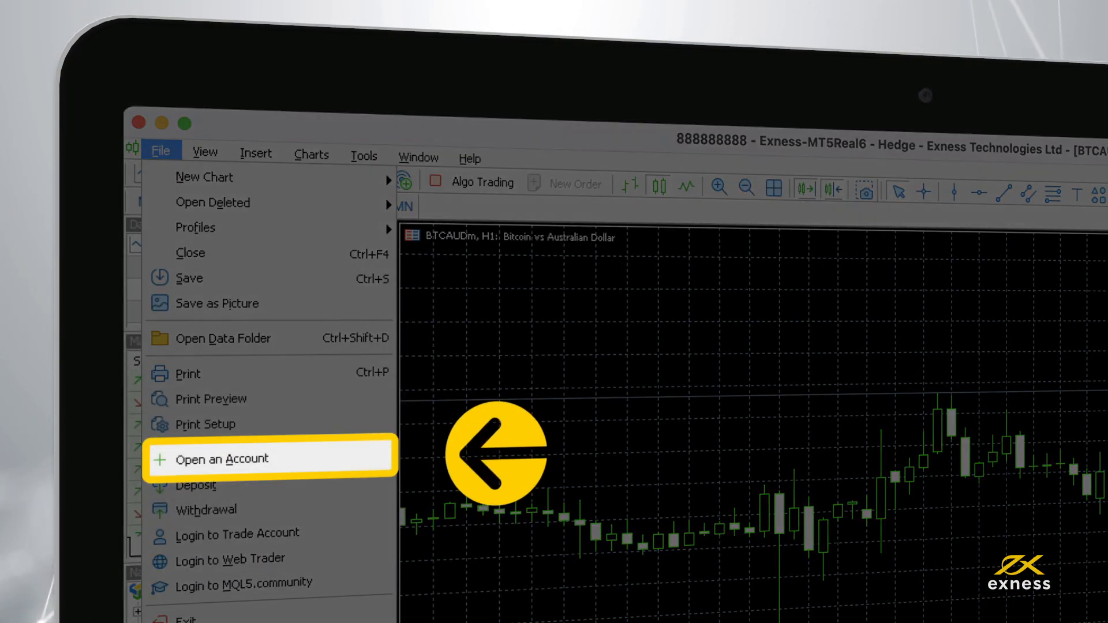
left_click(222, 459)
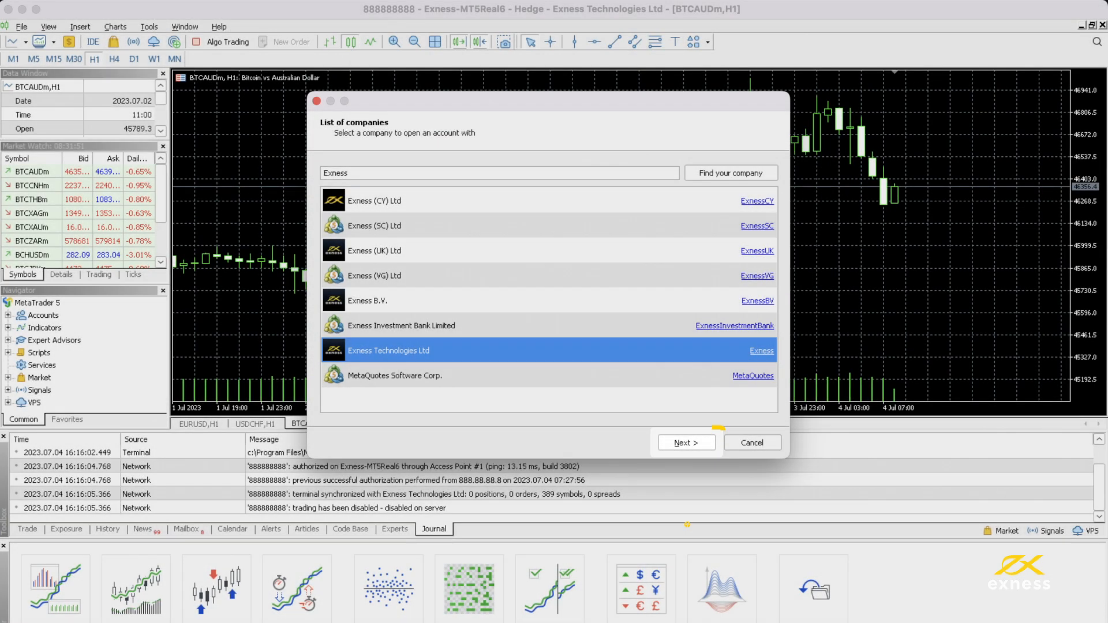
Step: Choose Exness Technologies Ltd, connect with an existing trade account and enter login 88888888
left_click(686, 443)
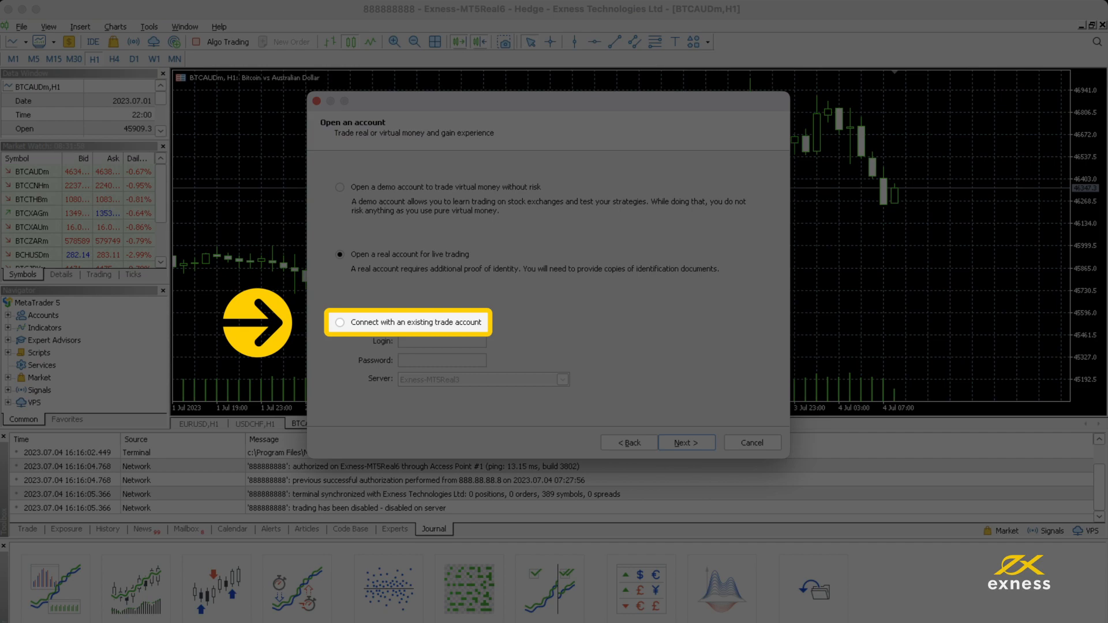
left_click(339, 324)
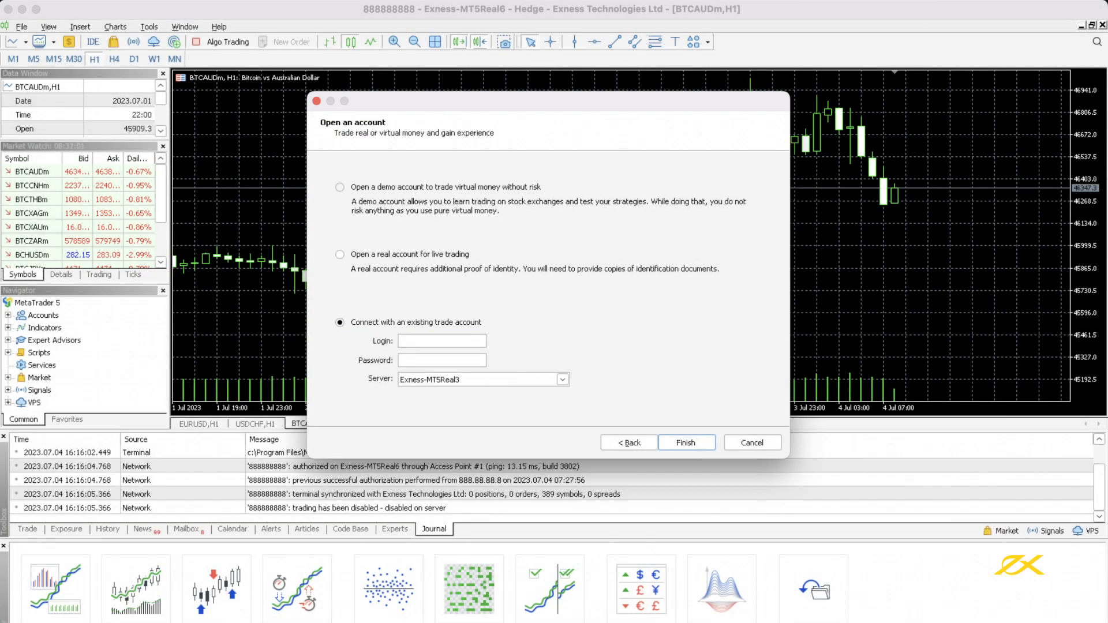
left_click(442, 341)
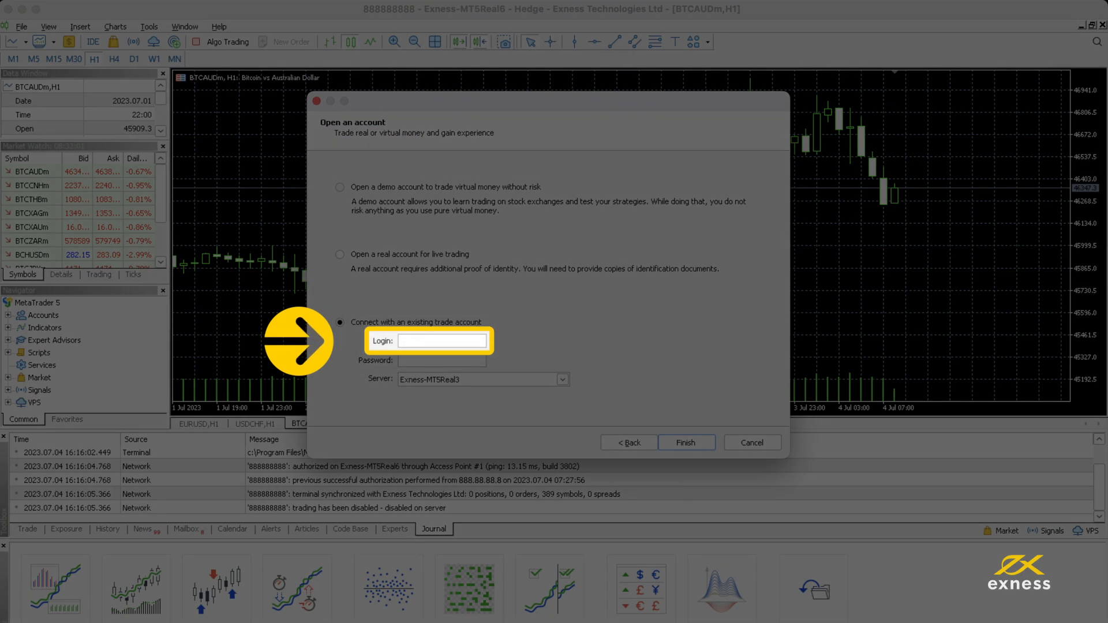
type("88888888")
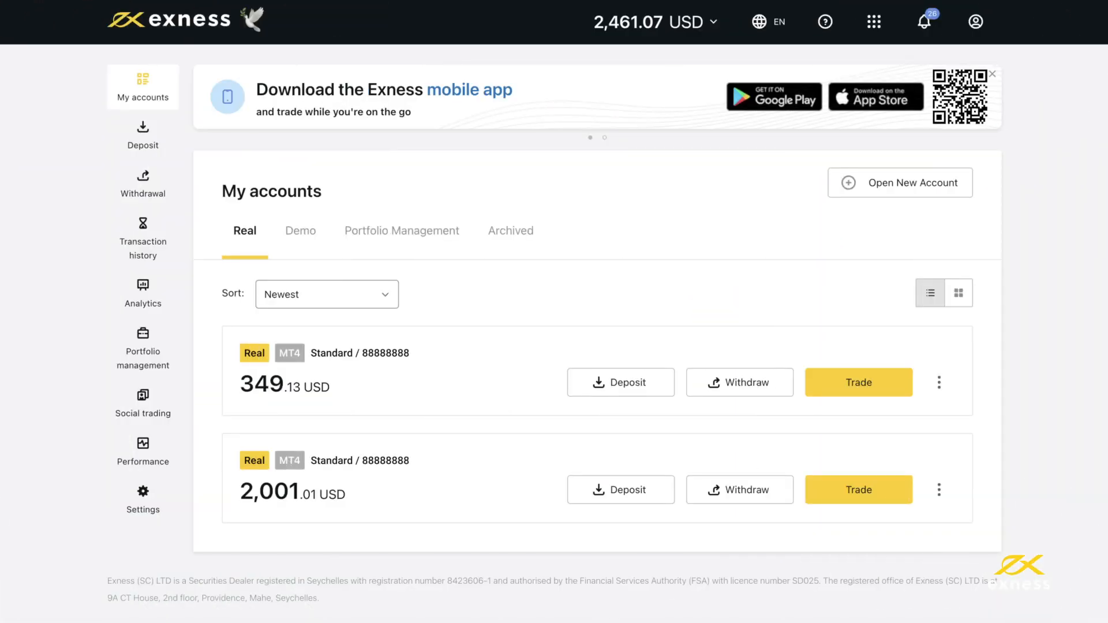
Step: View Account information for the first real Standard account from its three-dot menu
left_click(859, 382)
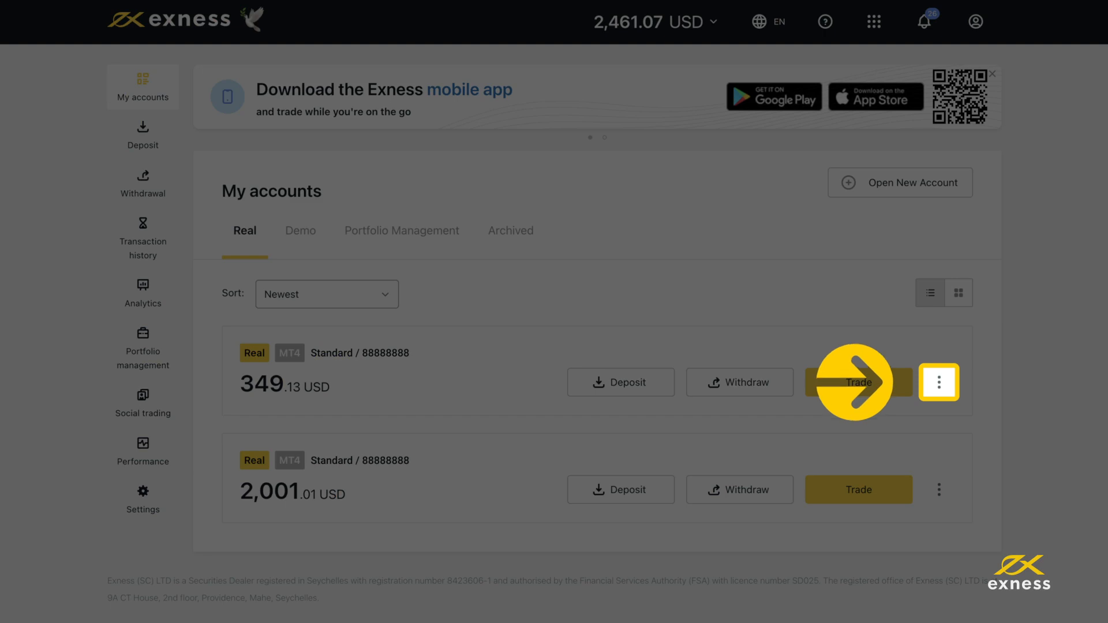
left_click(939, 383)
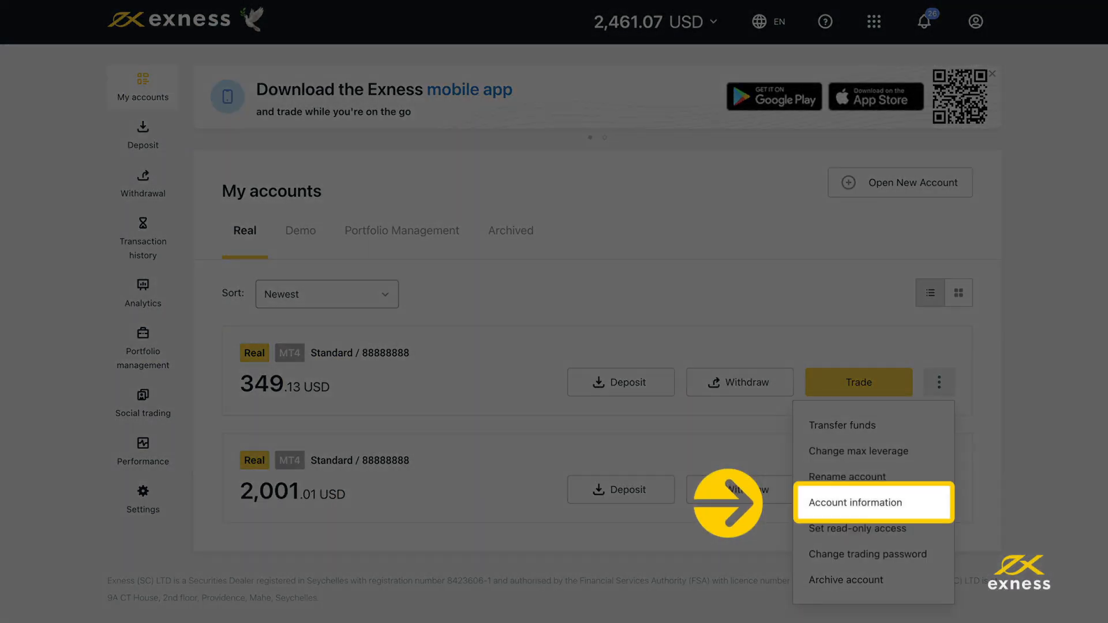
left_click(856, 504)
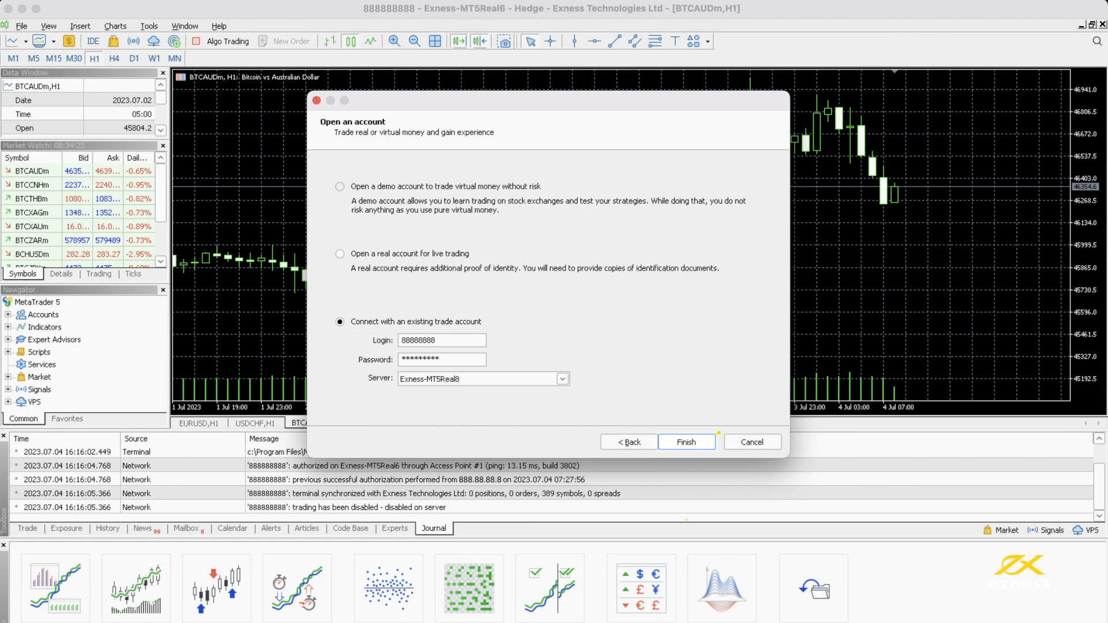
Step: Finish connecting on Exness-MT5Real8 and check the Journal for the authorization message
left_click(687, 442)
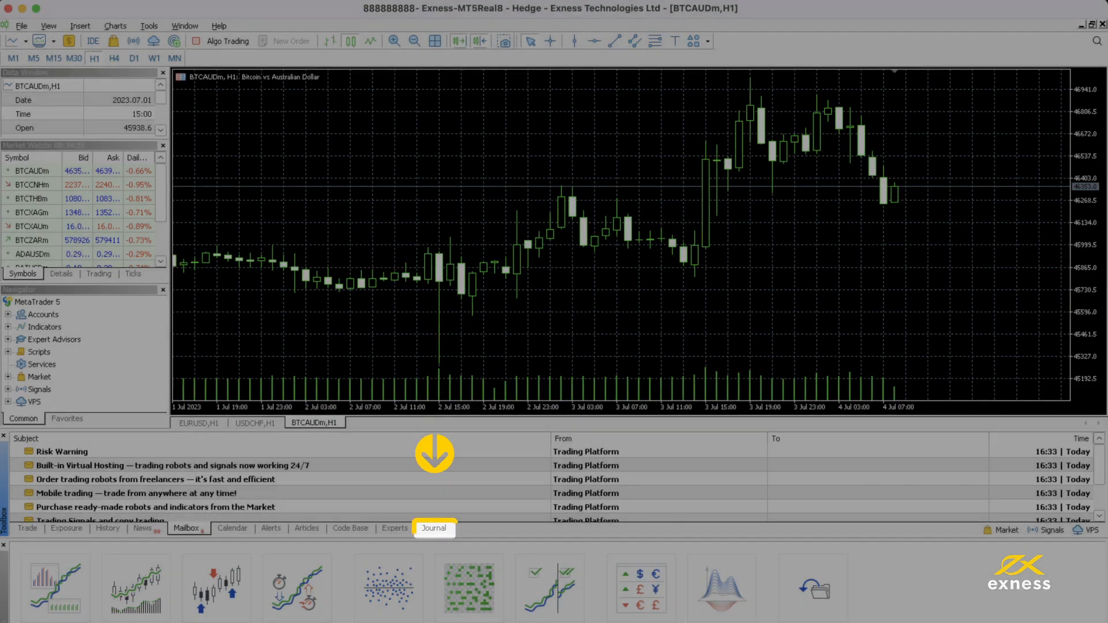
left_click(434, 529)
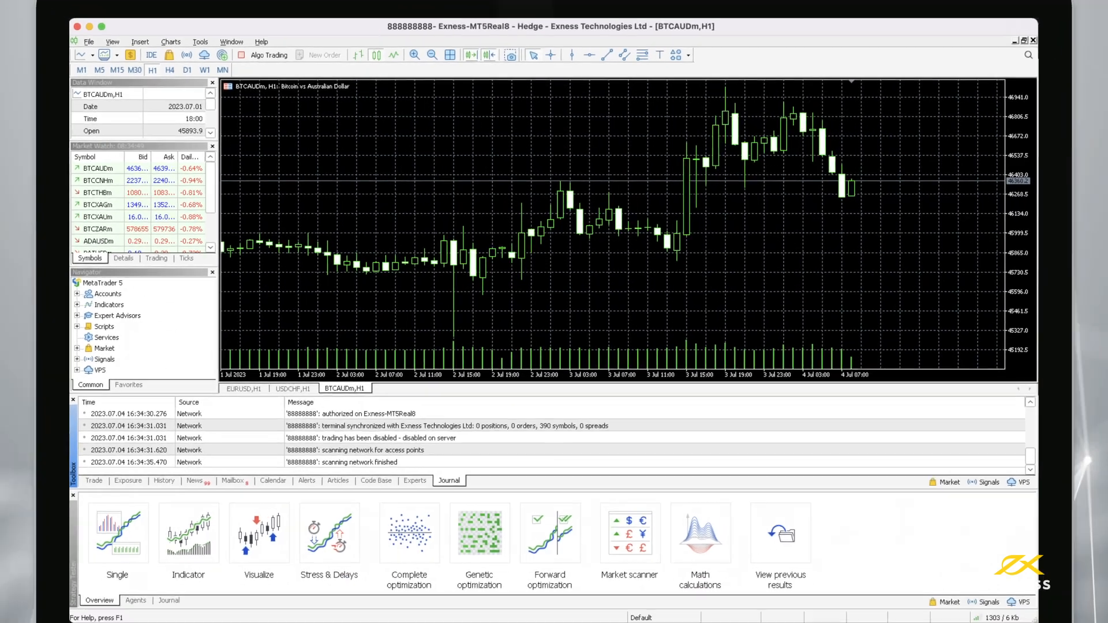